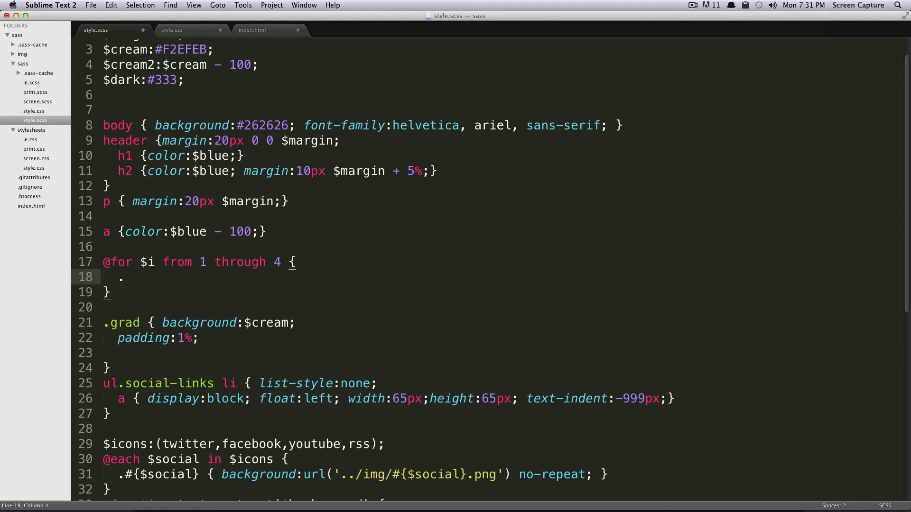
# Step: Write .par-#{$i} { margin-right: 20px * $i; } in the loop body and view the compiled style.css
pyautogui.write('par-#{$i}')
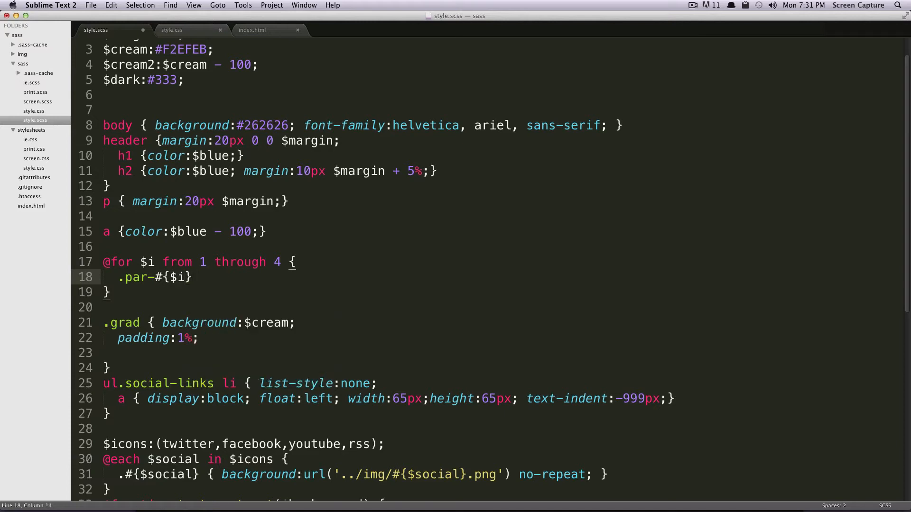
pyautogui.write('{ margin-right:; }')
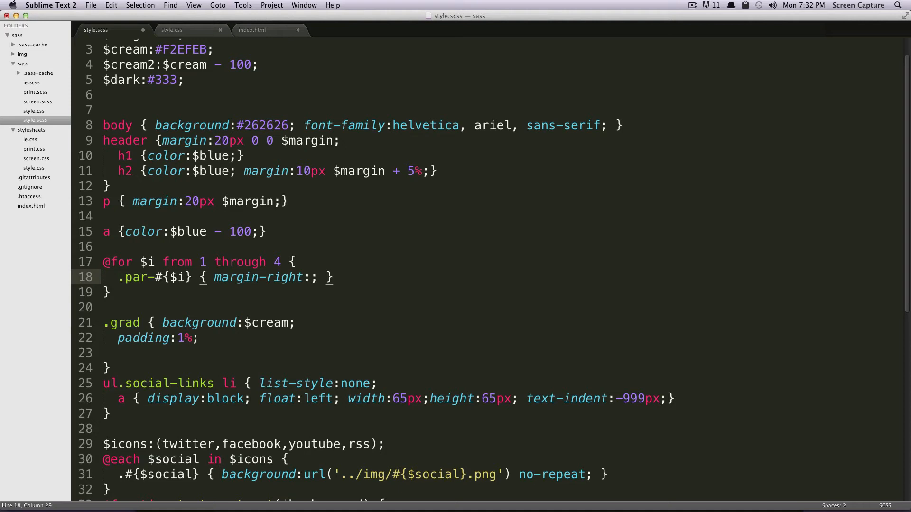
pyautogui.write('20px * $i')
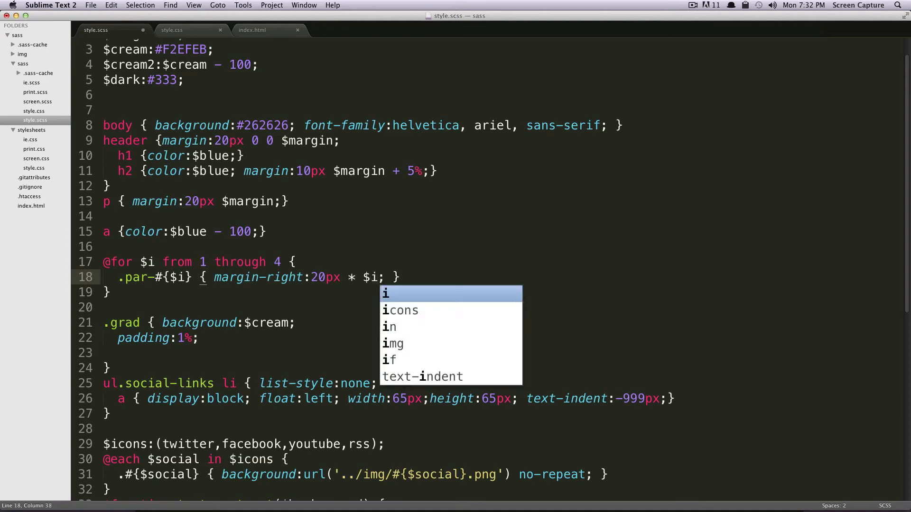
pyautogui.click(171, 29)
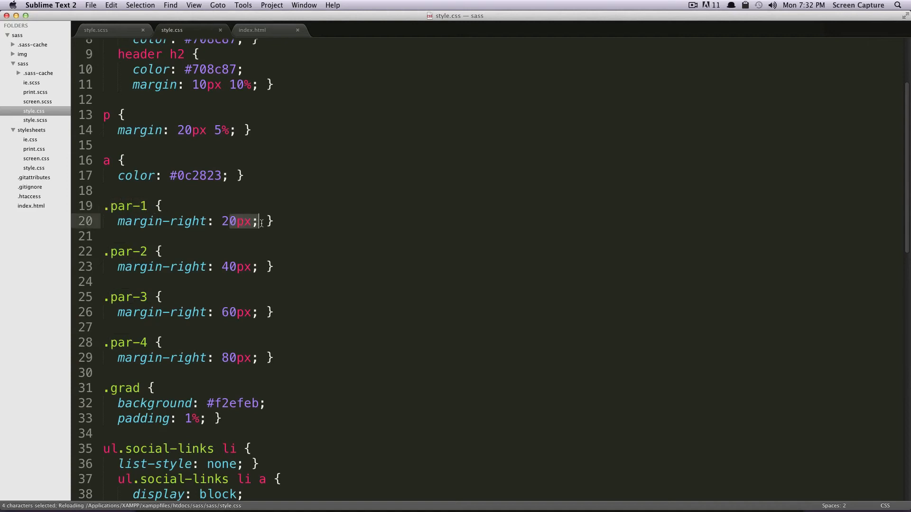